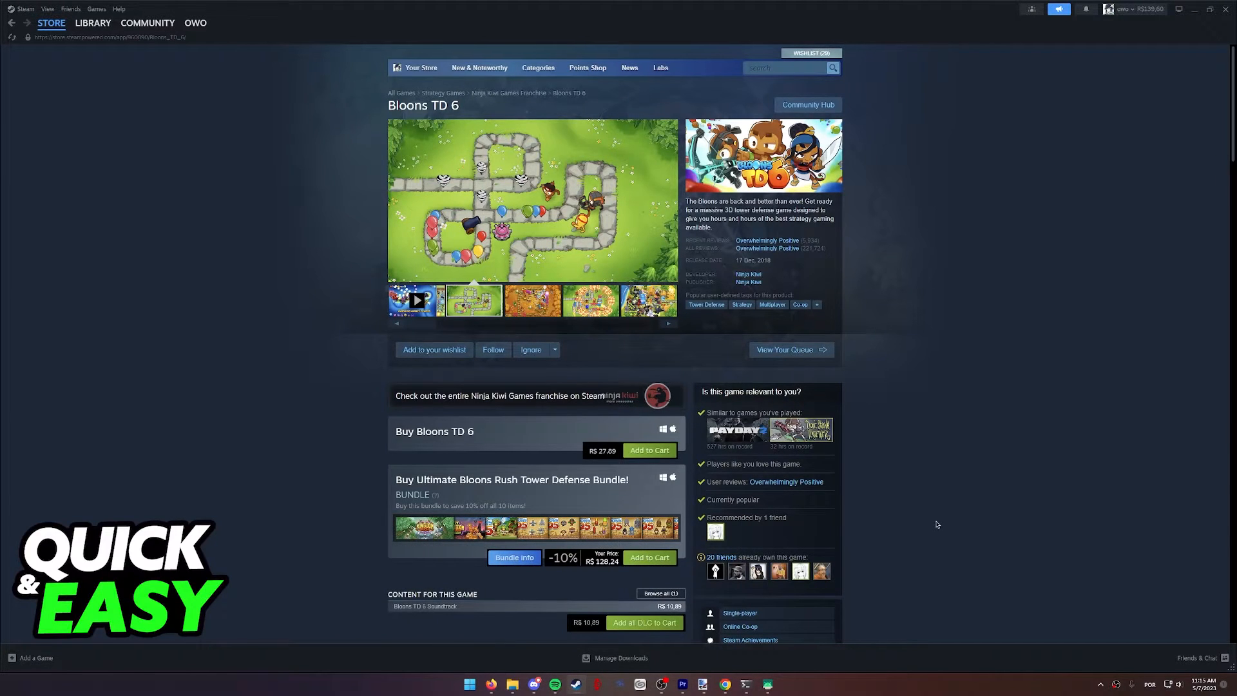
View the Imgur Steam logout instructions image, then go to the Ninja Kiwi 'Submit a request' form
left_click(531, 299)
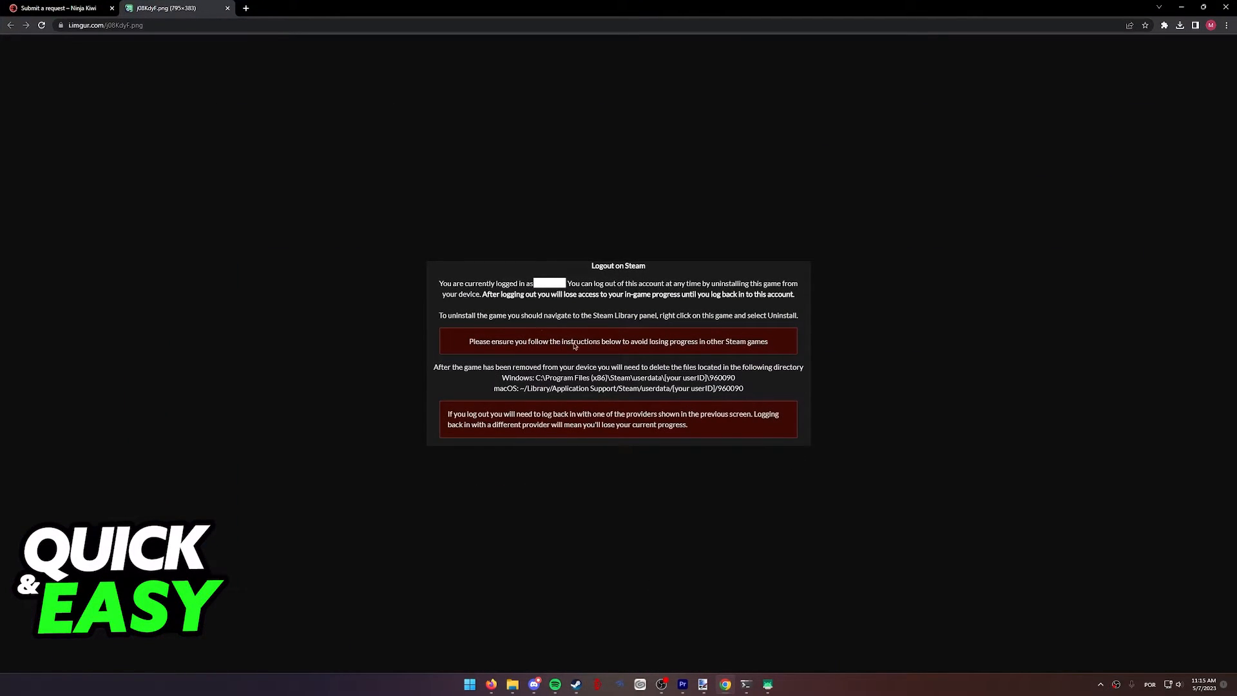
mouse_move(595, 284)
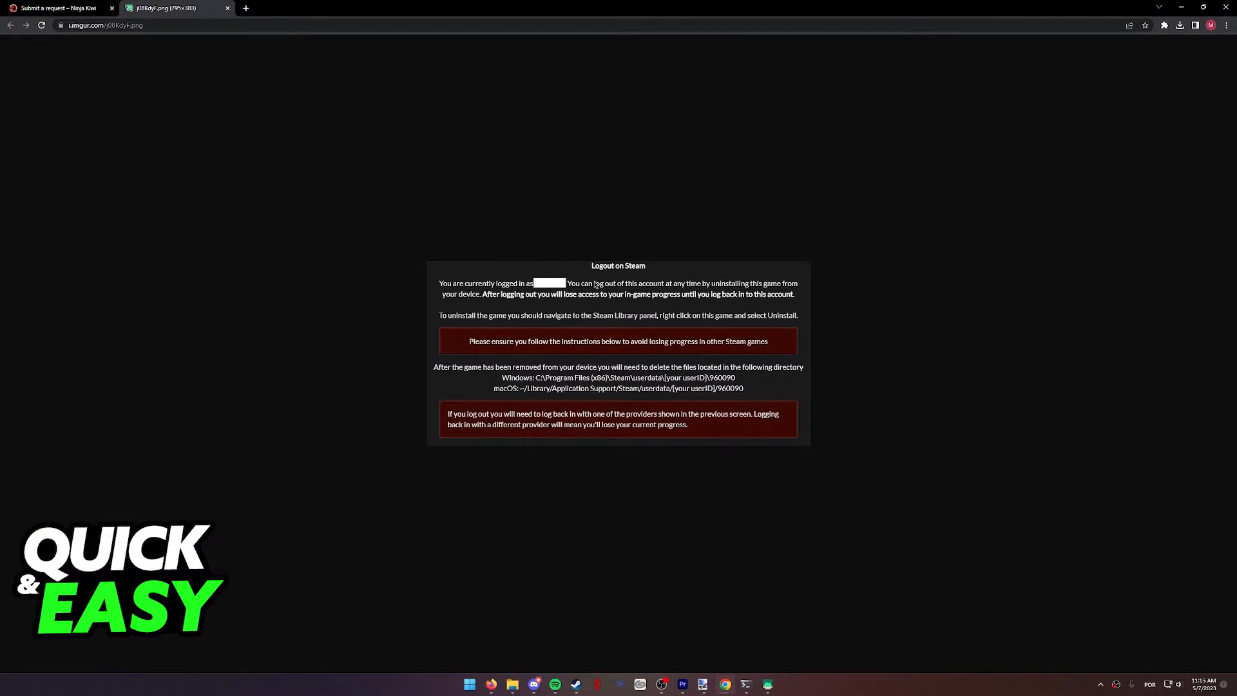
mouse_move(724, 281)
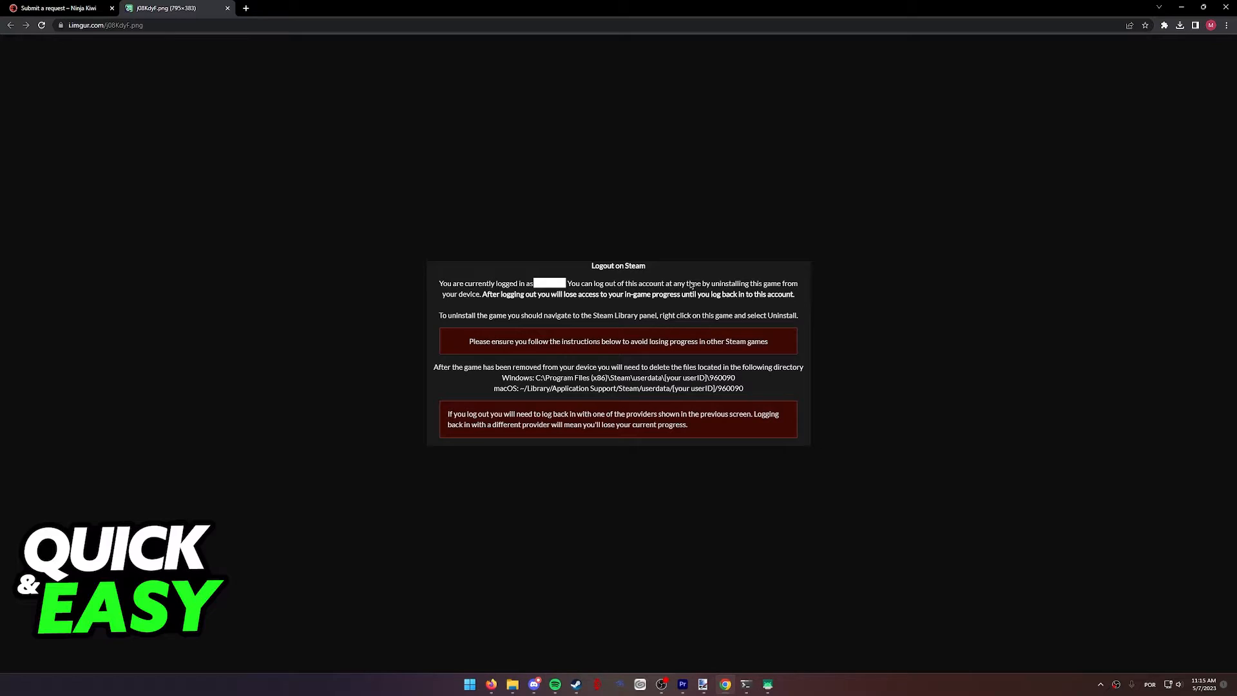
mouse_move(550, 387)
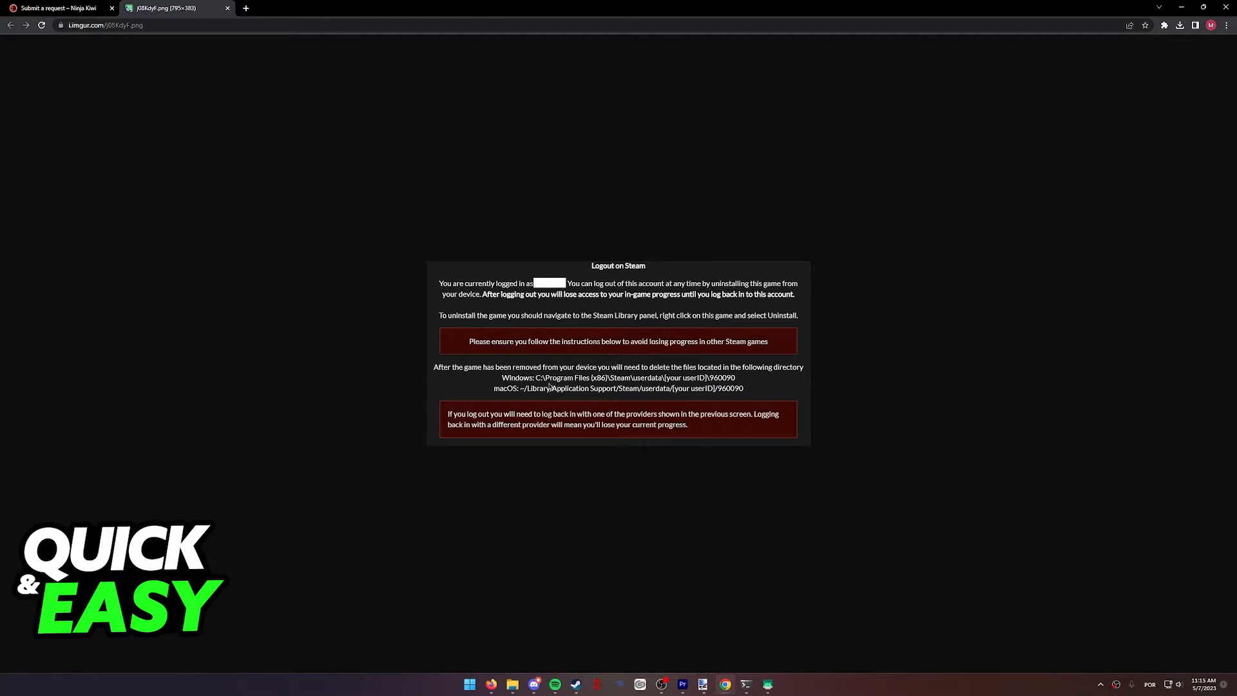
mouse_move(752, 376)
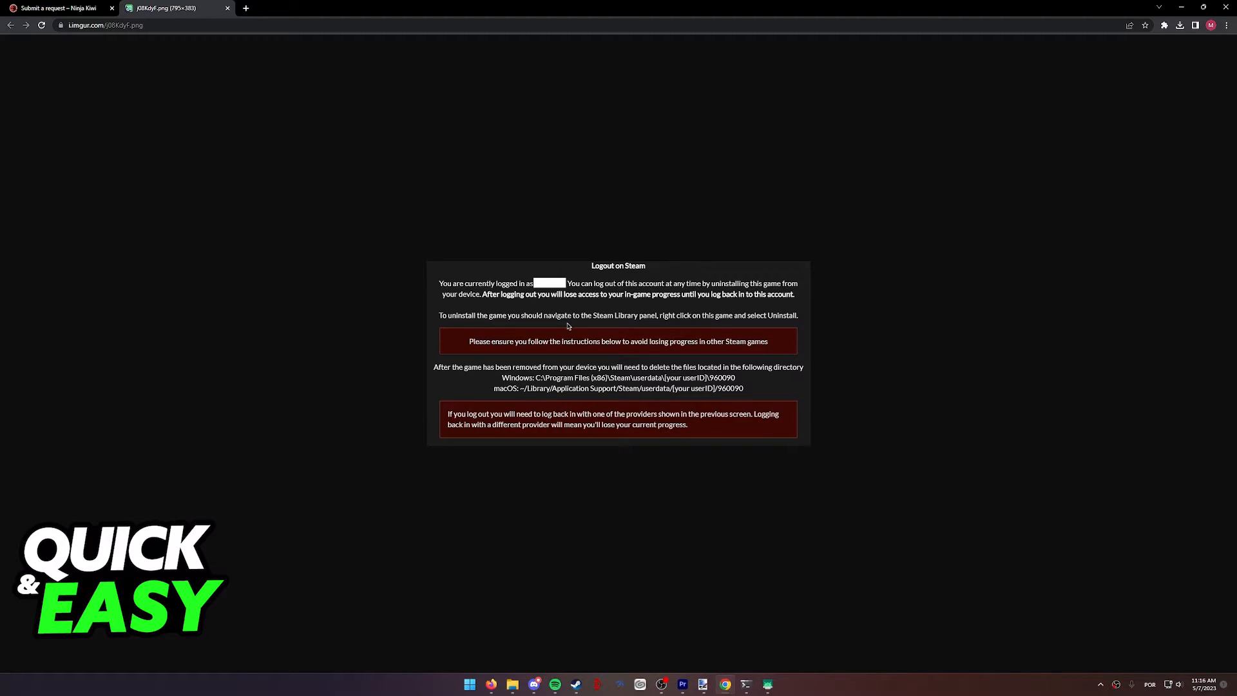
mouse_move(820, 316)
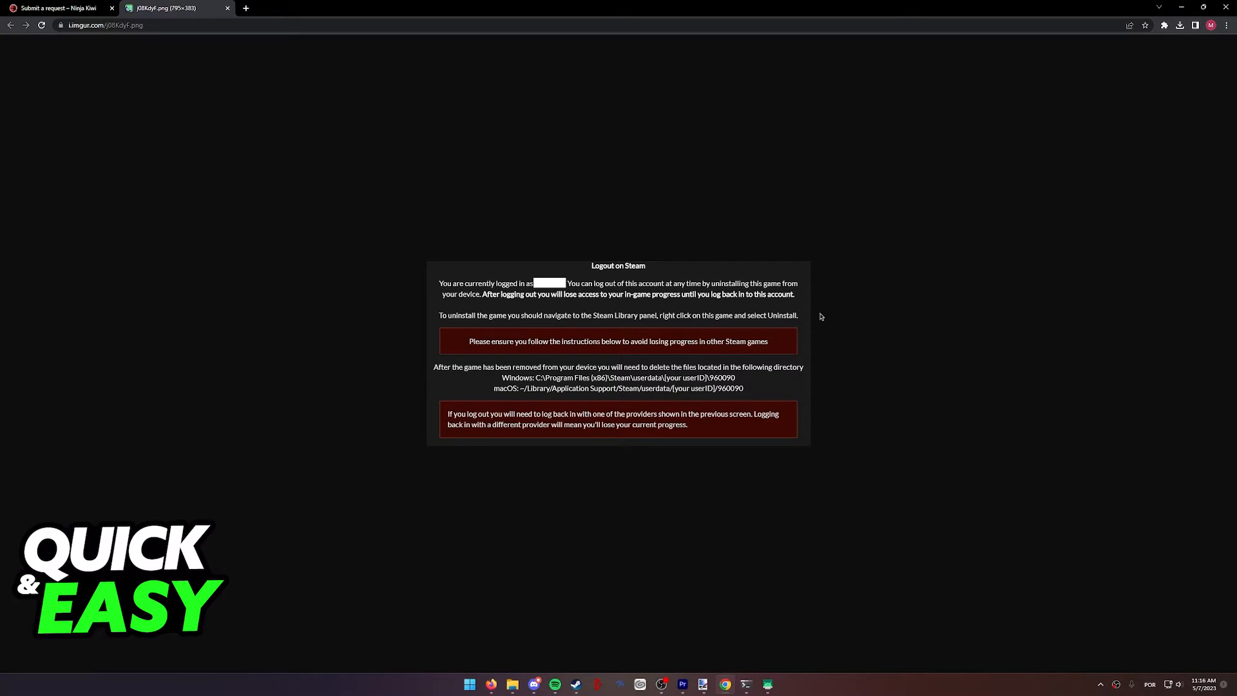
mouse_move(829, 310)
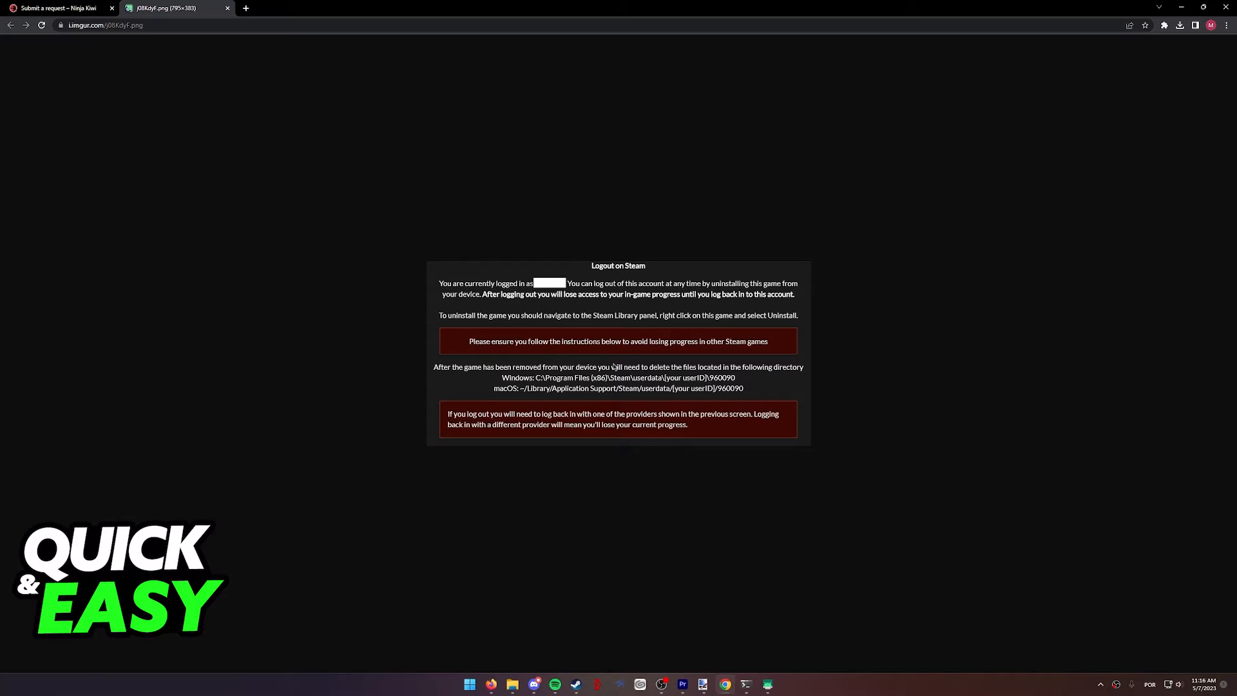
mouse_move(505, 327)
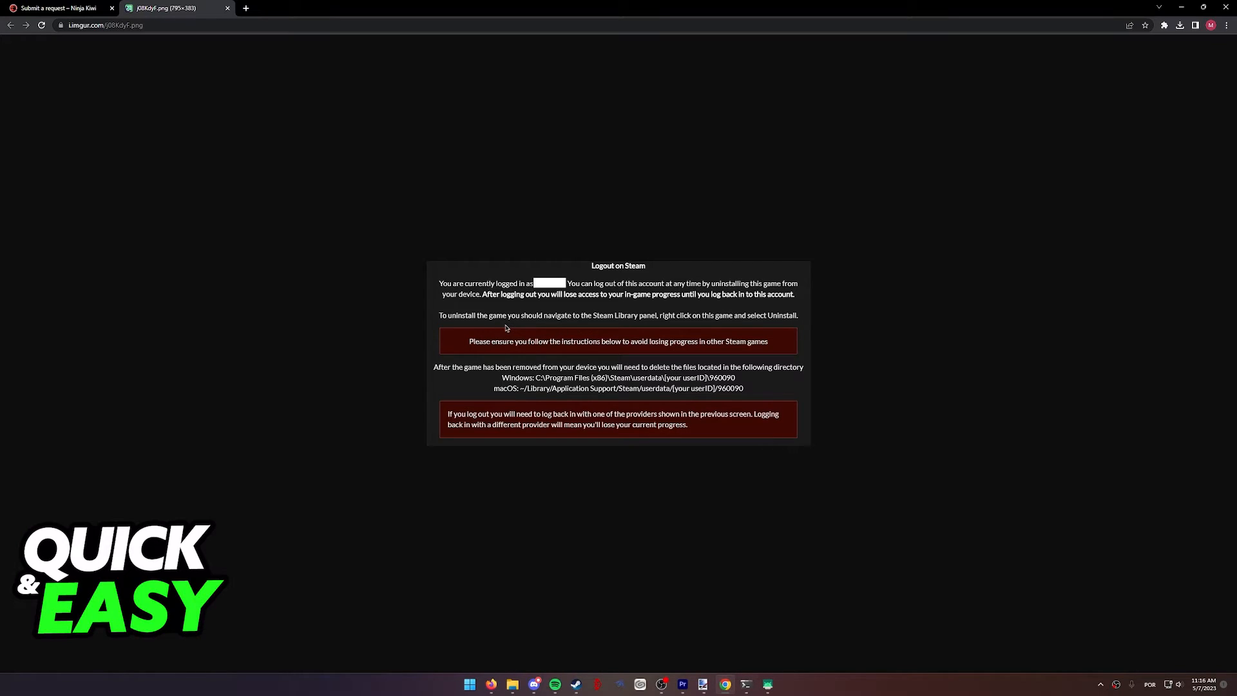
mouse_move(342, 329)
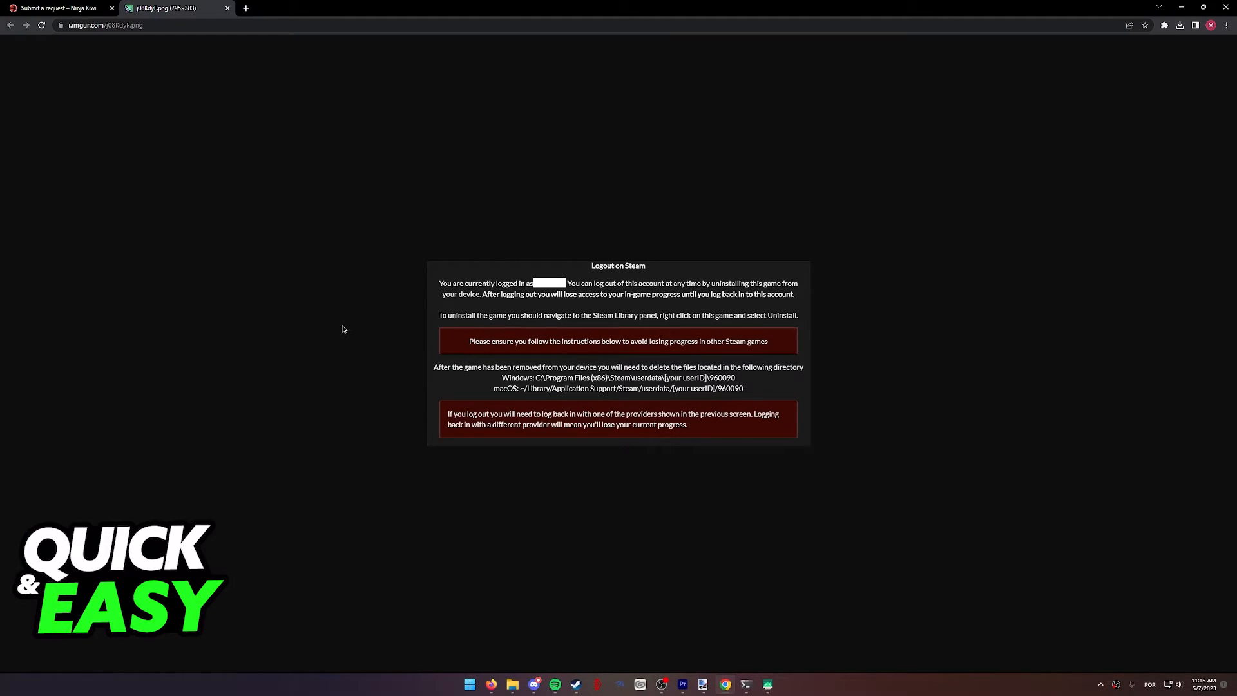
mouse_move(402, 320)
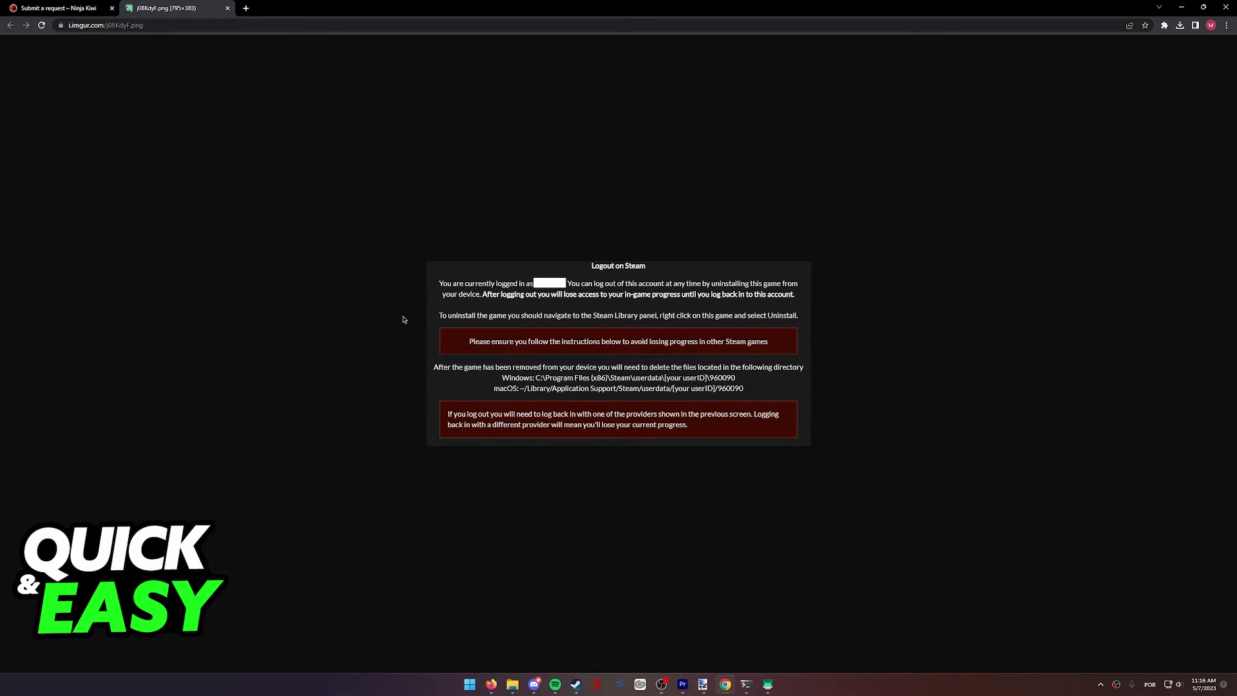
left_click(60, 8)
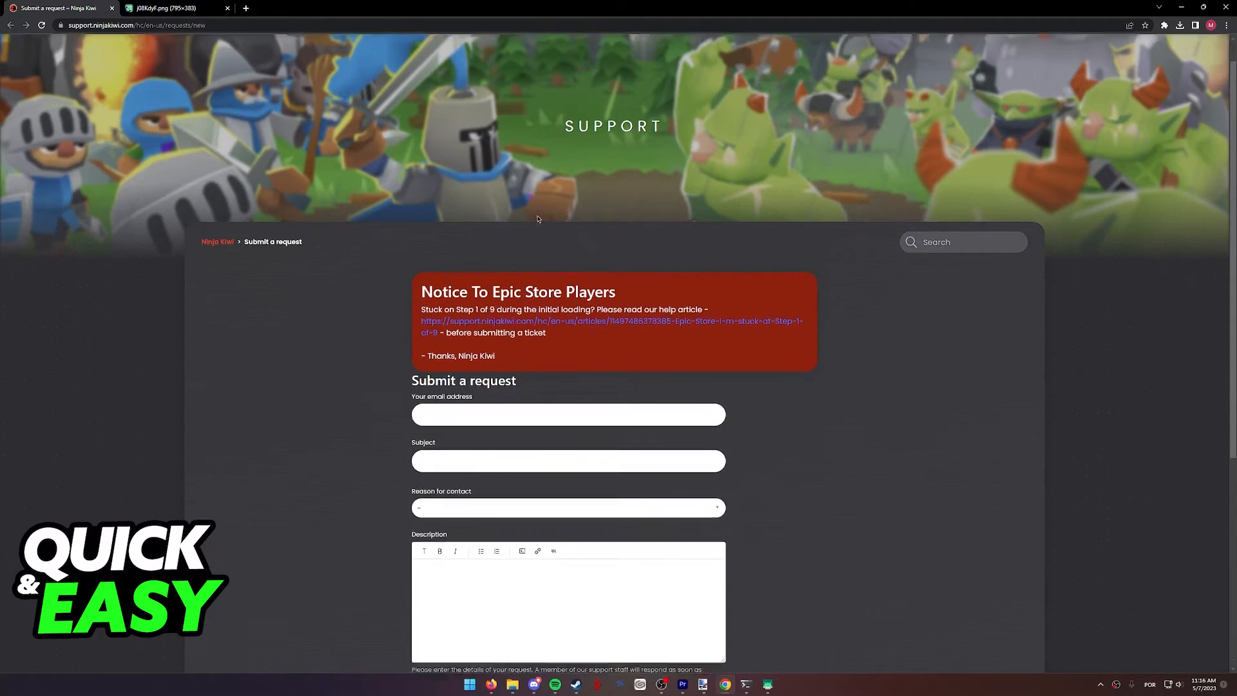
scroll("up", 3)
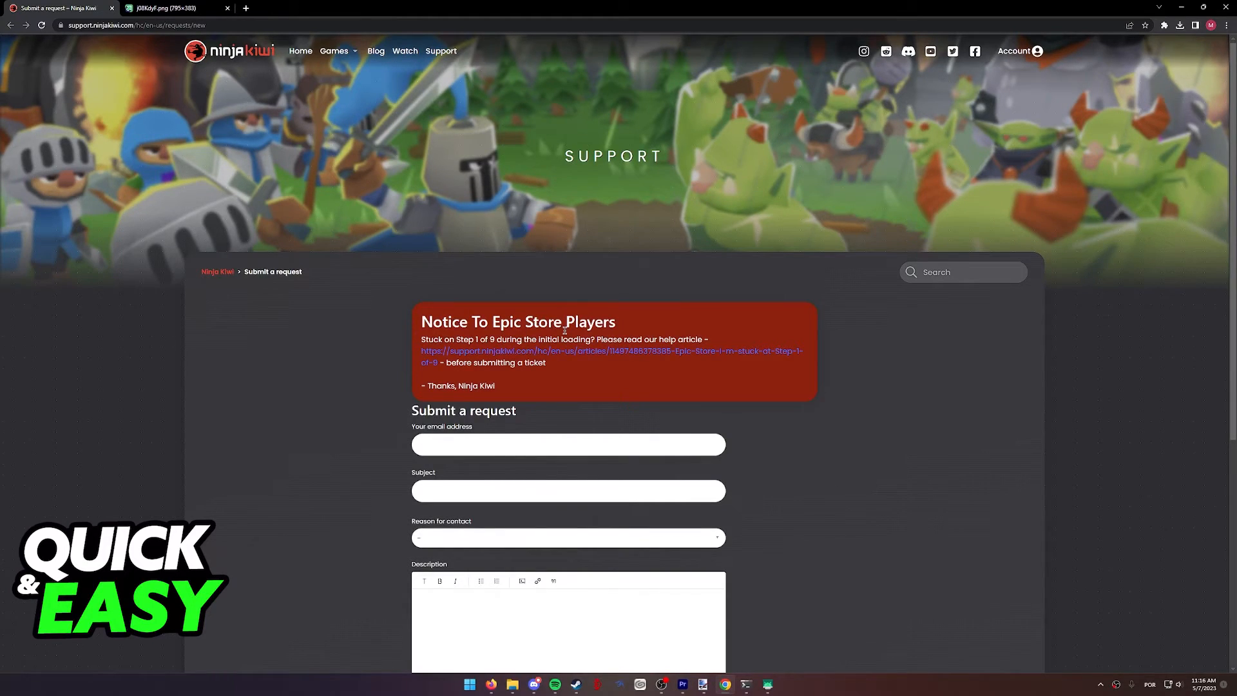
mouse_move(558, 328)
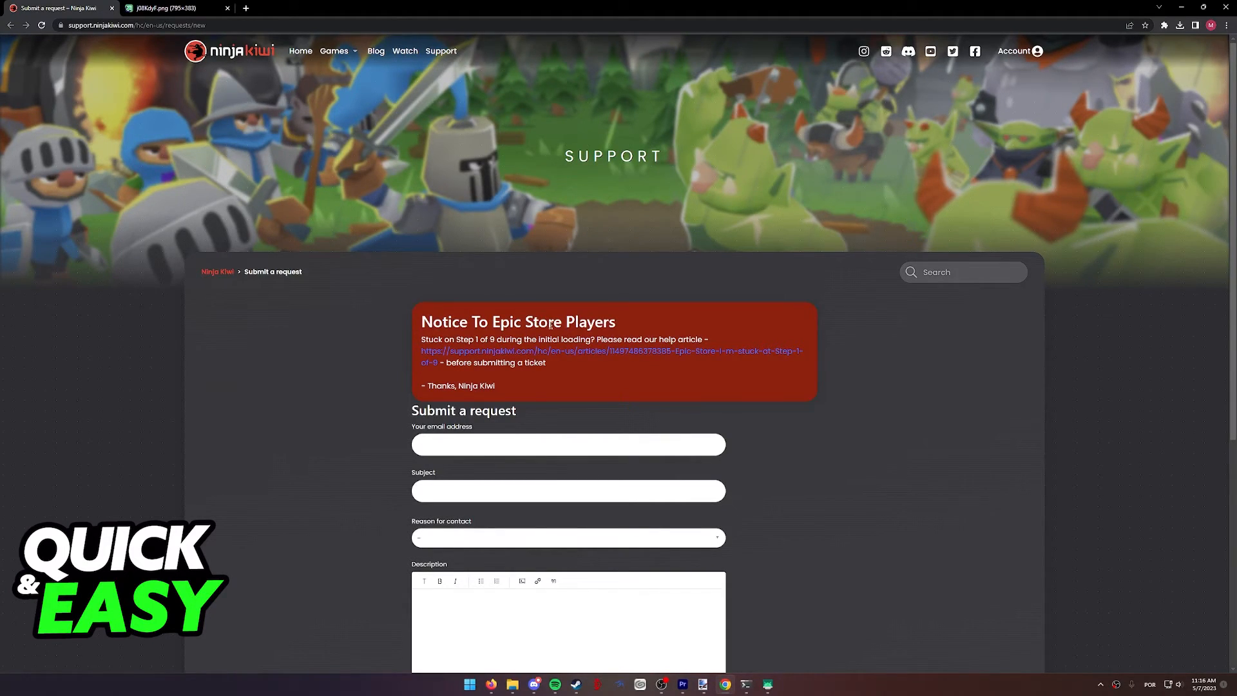
left_click(166, 8)
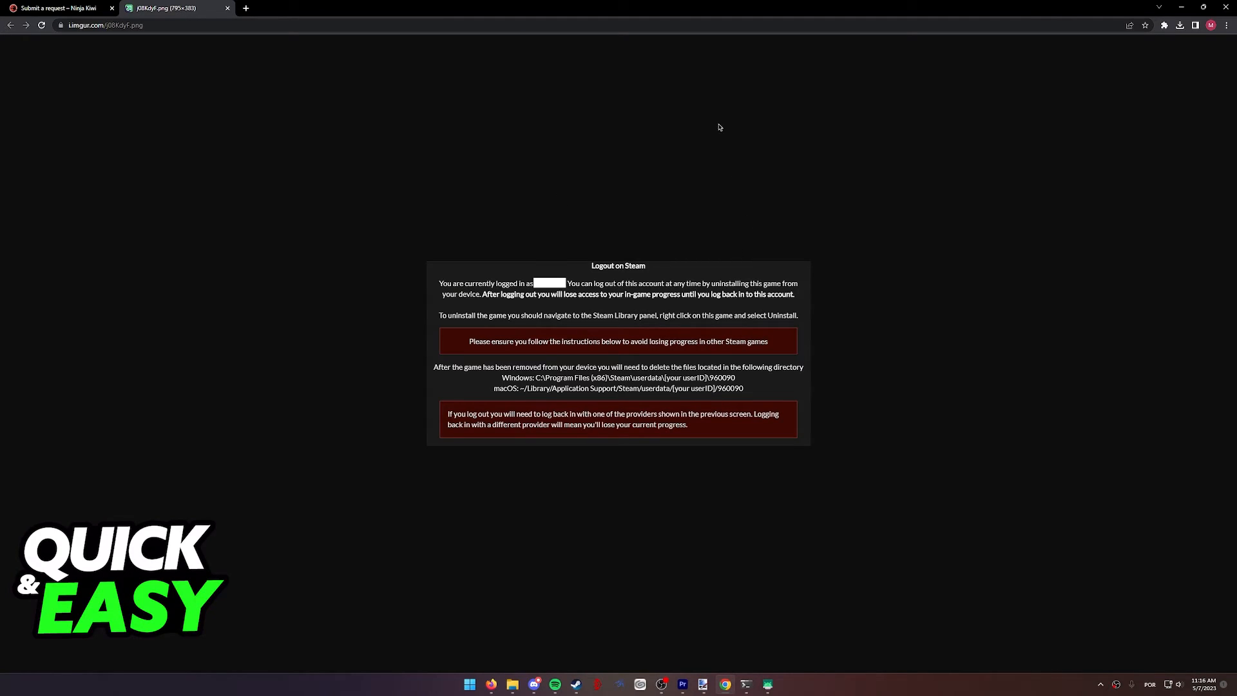
mouse_move(692, 143)
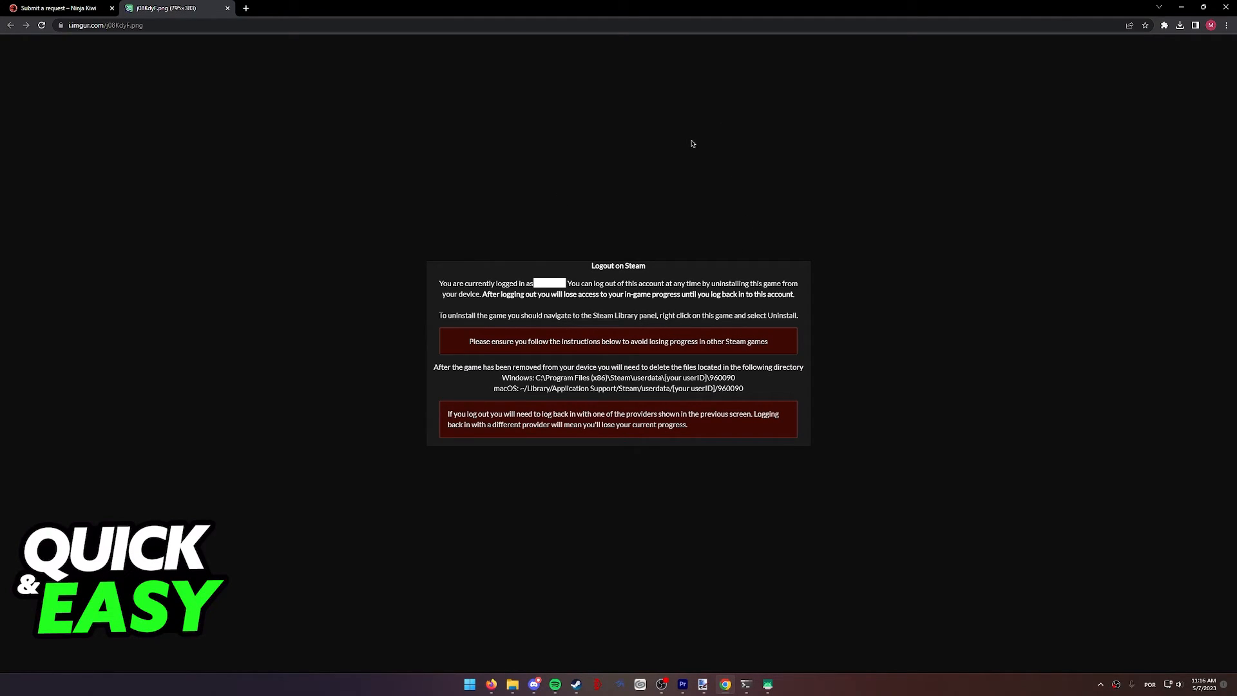